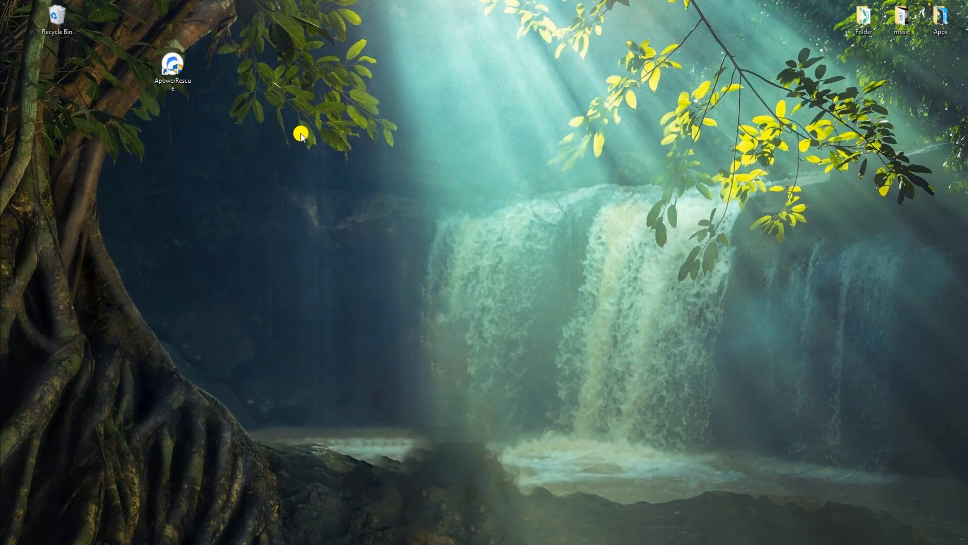
mouse_move(435, 65)
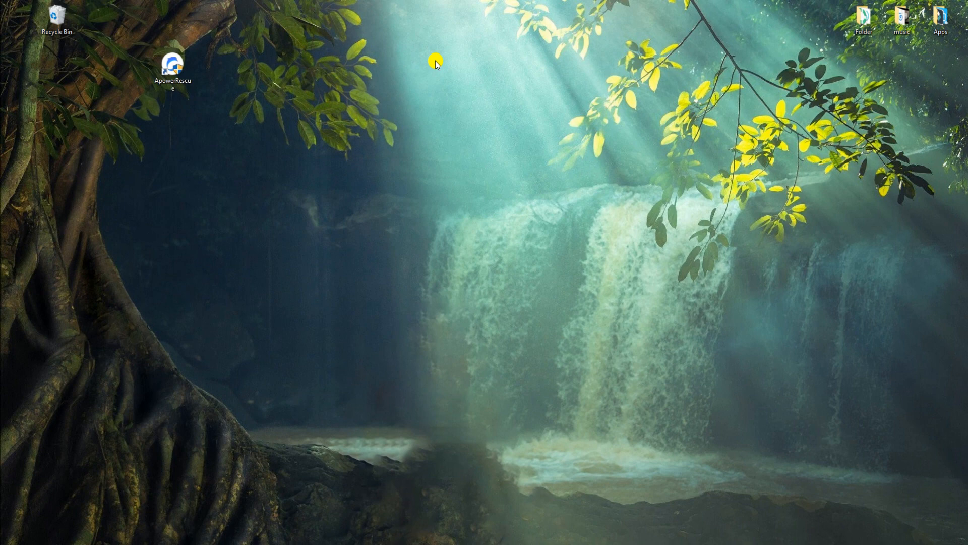
Launch ApowerRescue, choose Messages as the only data type, and start scanning the iPhone SE.
double_click(172, 64)
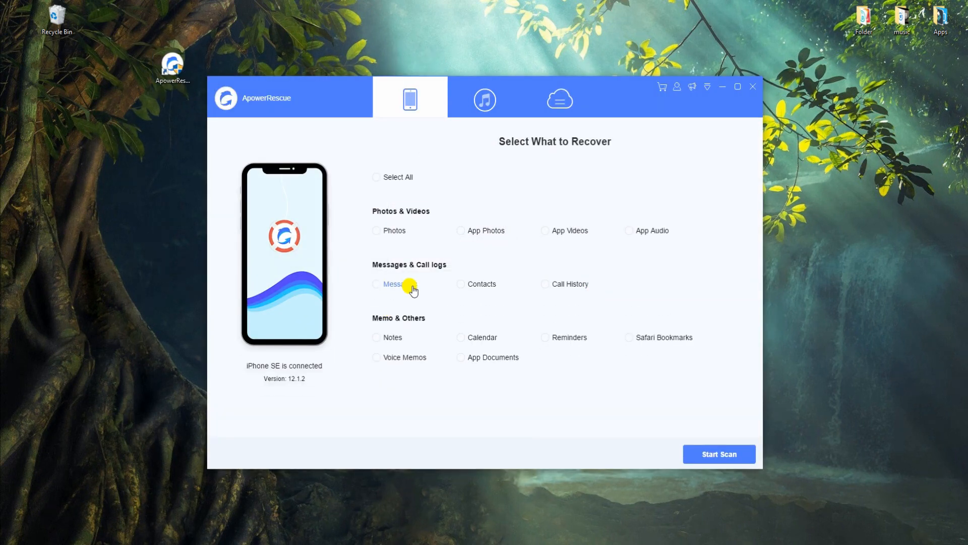
click(376, 284)
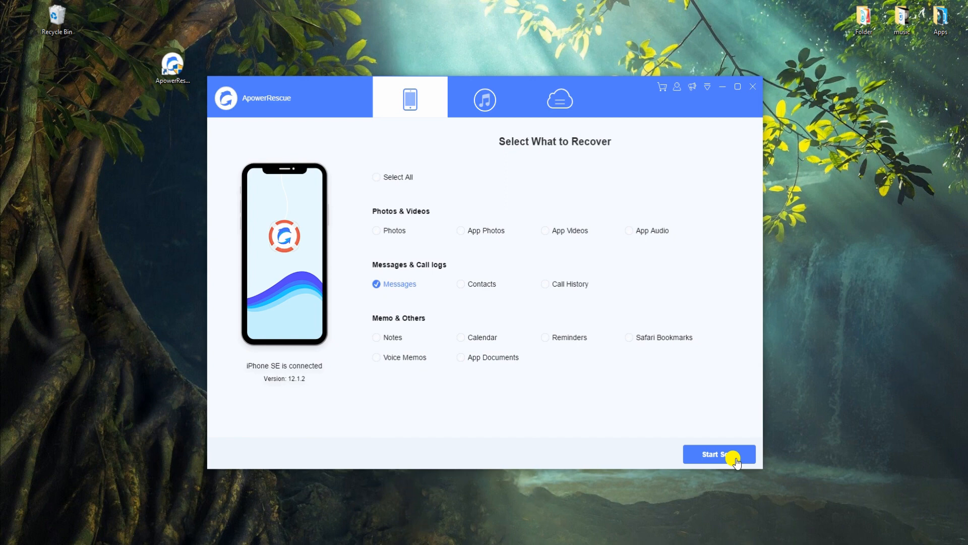
click(718, 454)
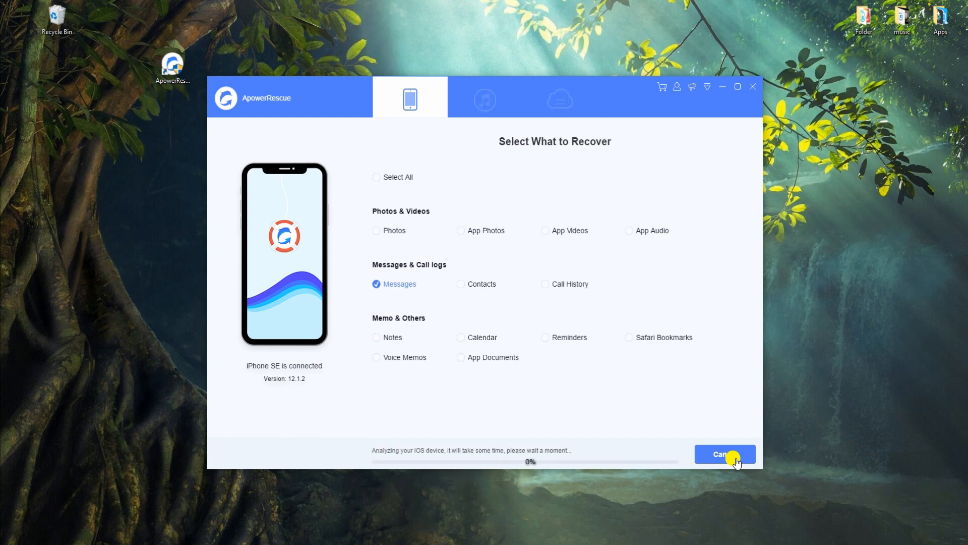
mouse_move(679, 407)
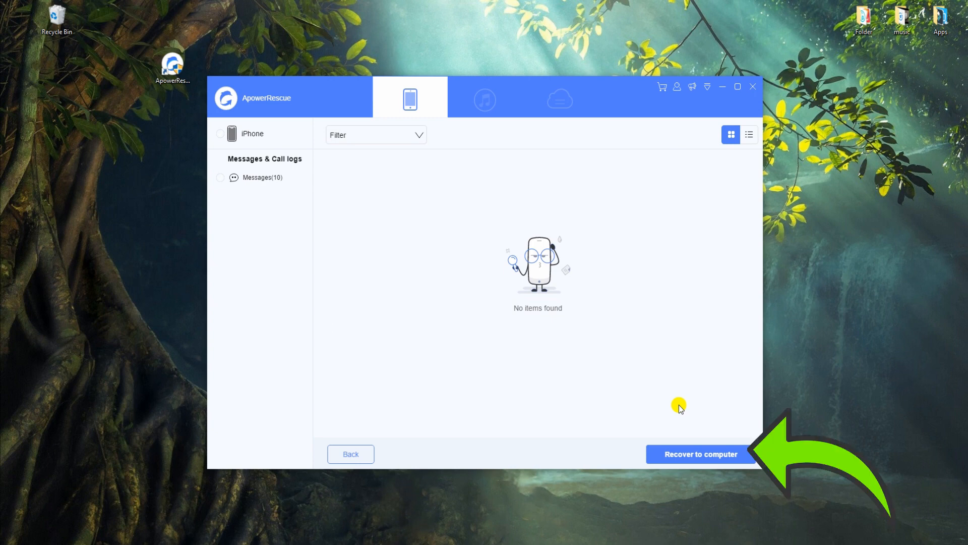
mouse_move(367, 258)
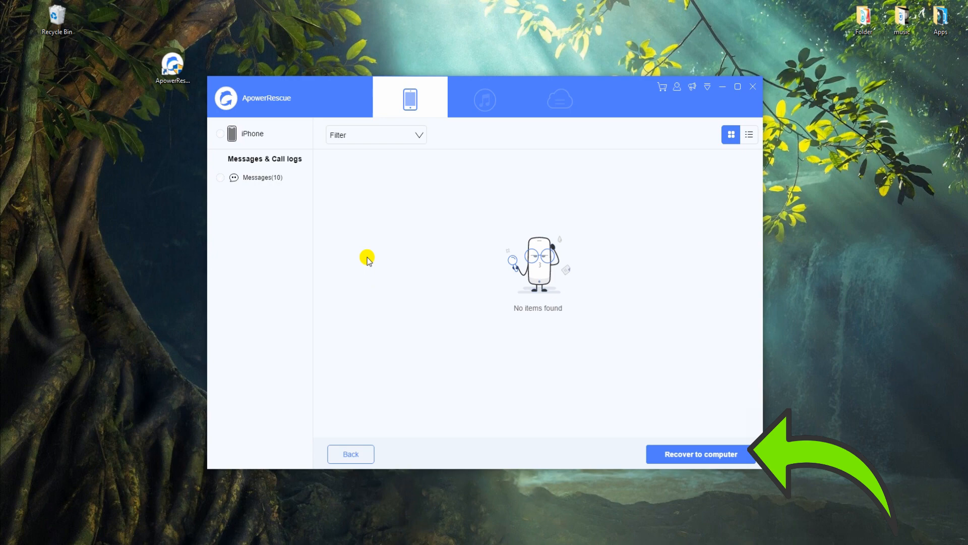
Recover all 10 messages into a new desktop folder named Messages, then close ApowerRescue.
click(262, 178)
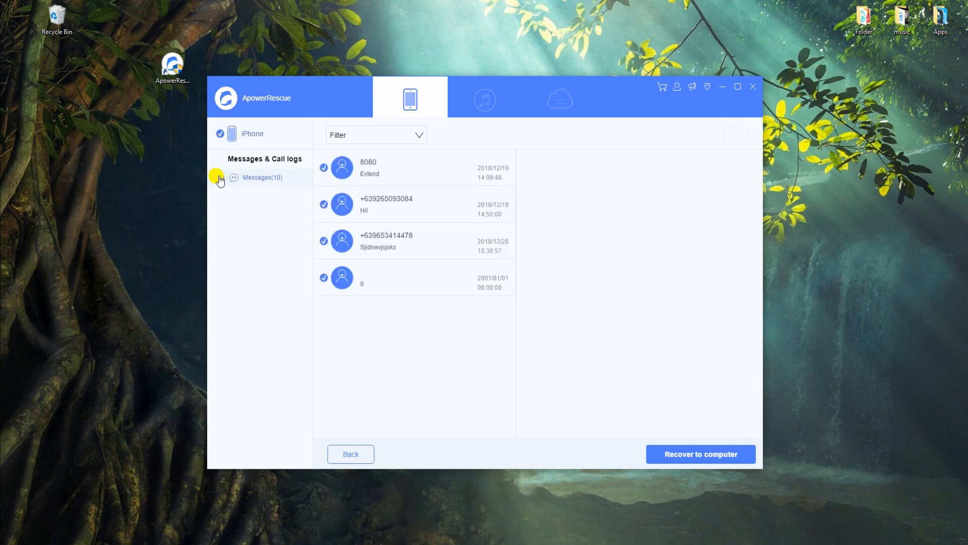
click(699, 453)
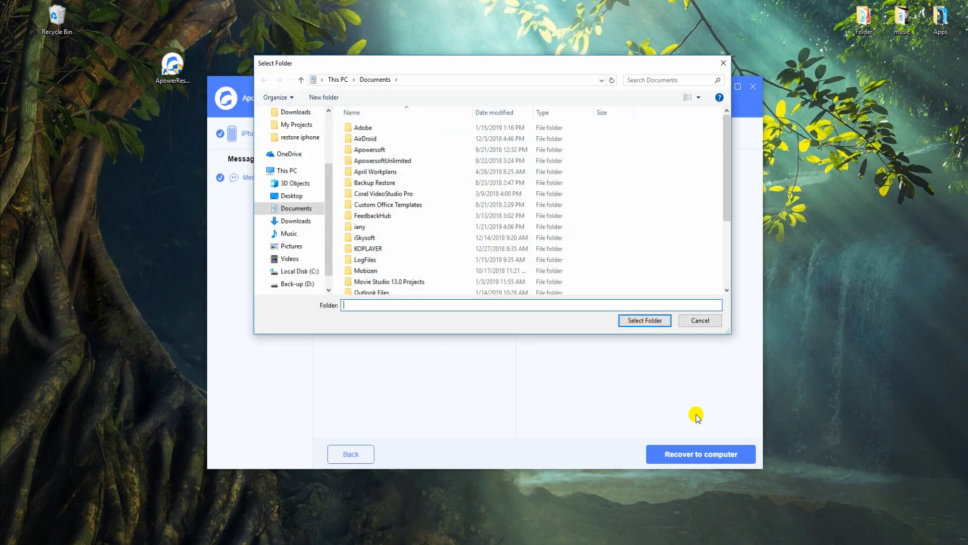
click(323, 97)
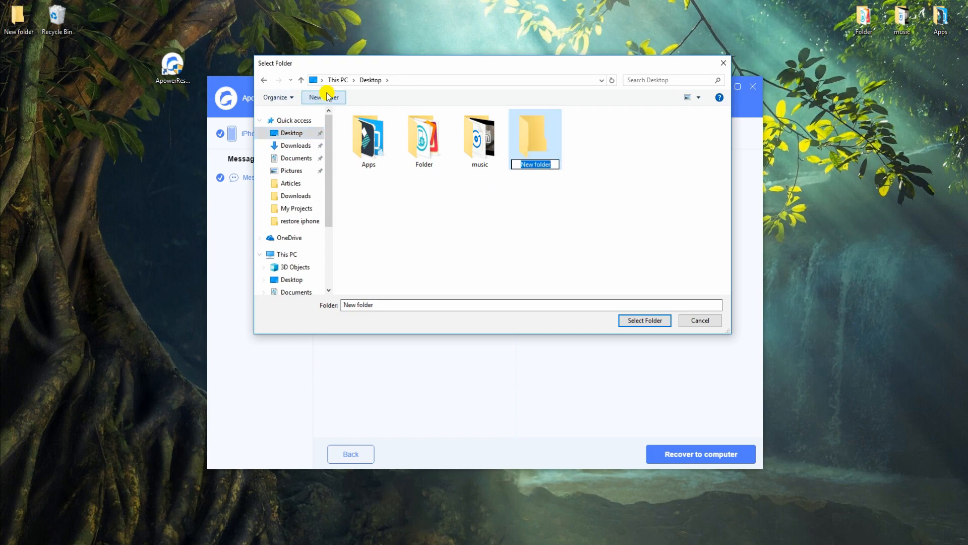
click(644, 320)
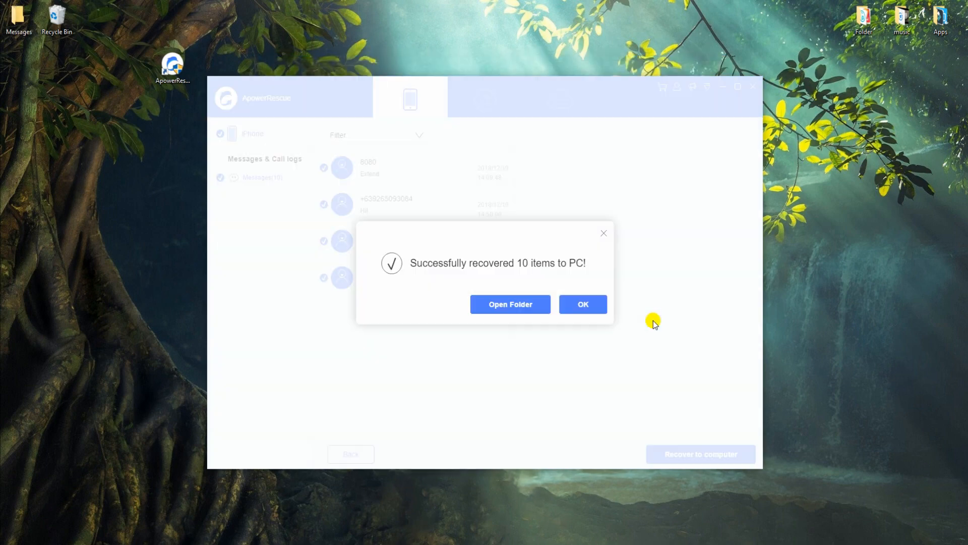
click(582, 304)
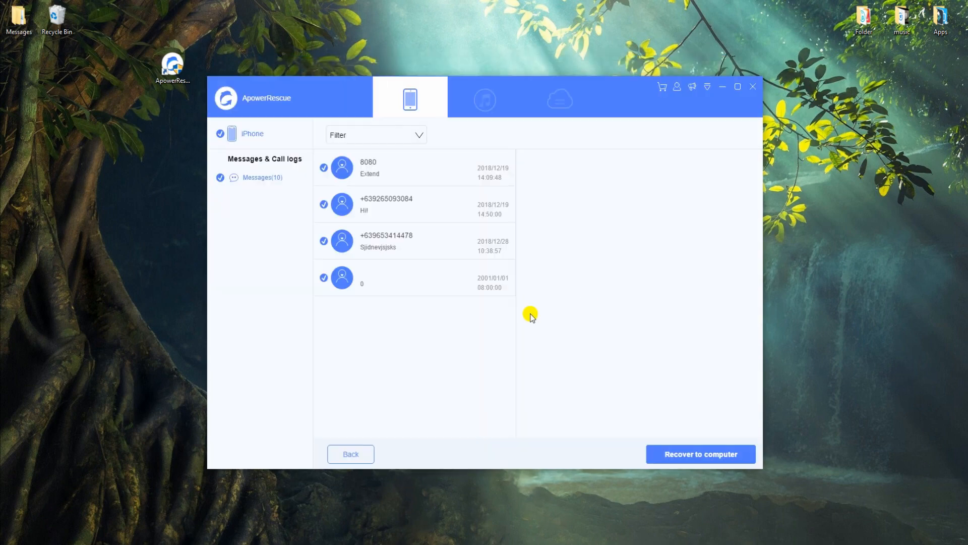
click(752, 86)
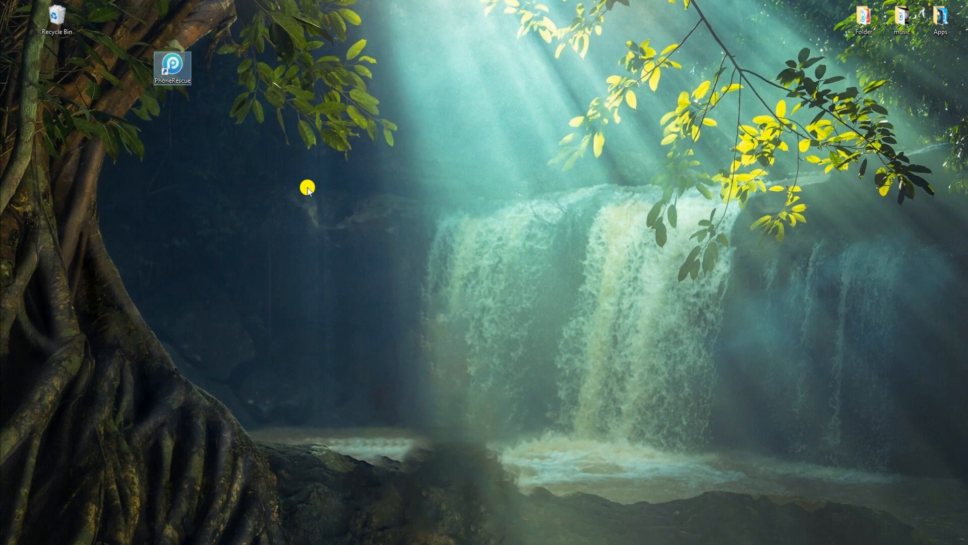
mouse_move(182, 79)
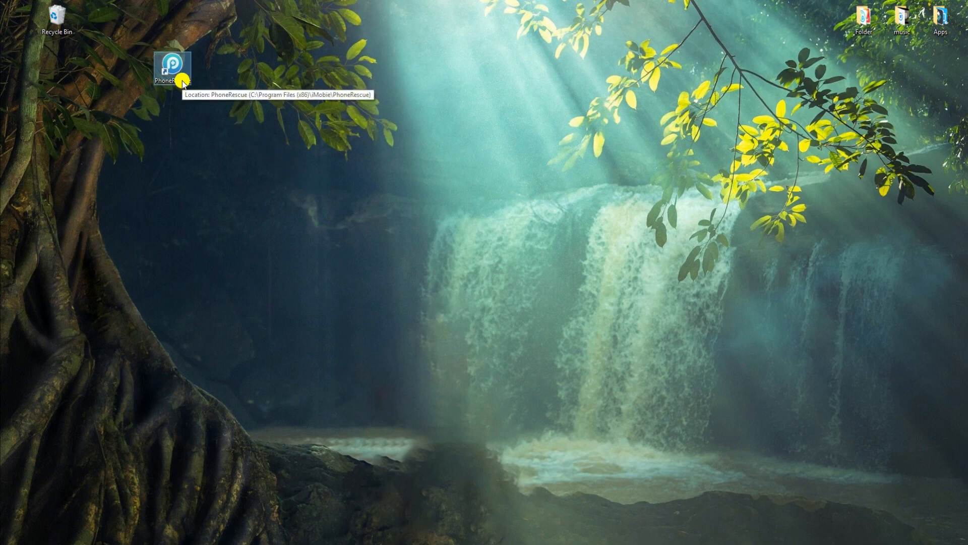
mouse_move(437, 370)
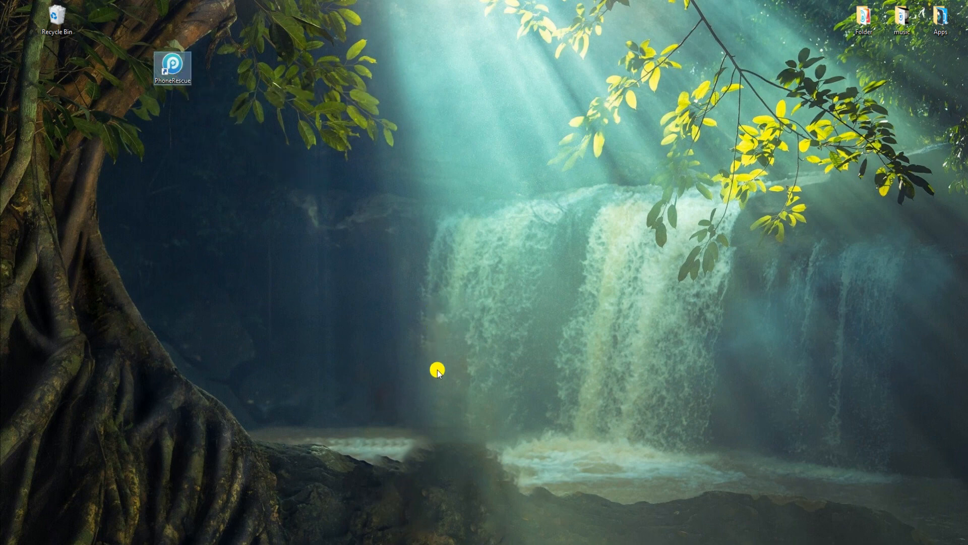
mouse_move(437, 370)
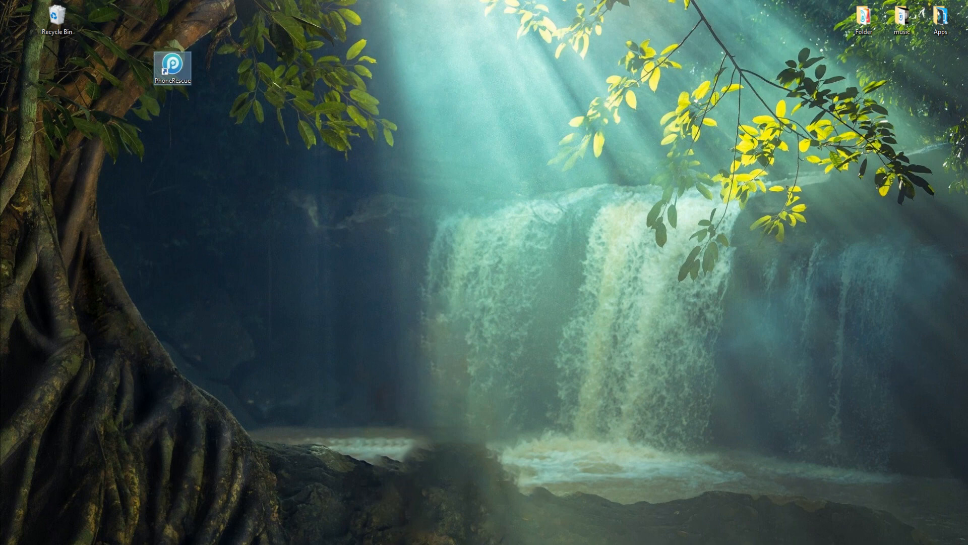
Open PhoneRescue from its desktop icon.
double_click(173, 66)
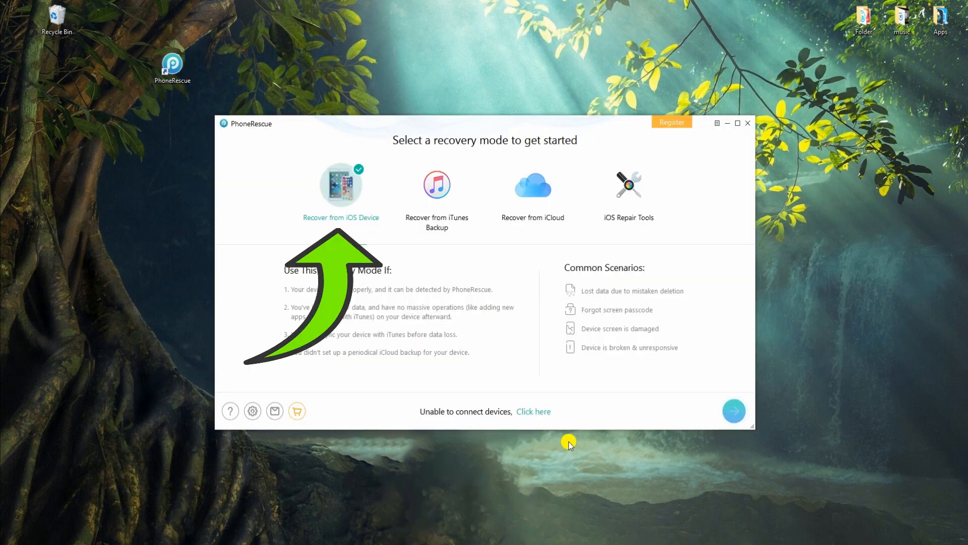
mouse_move(539, 406)
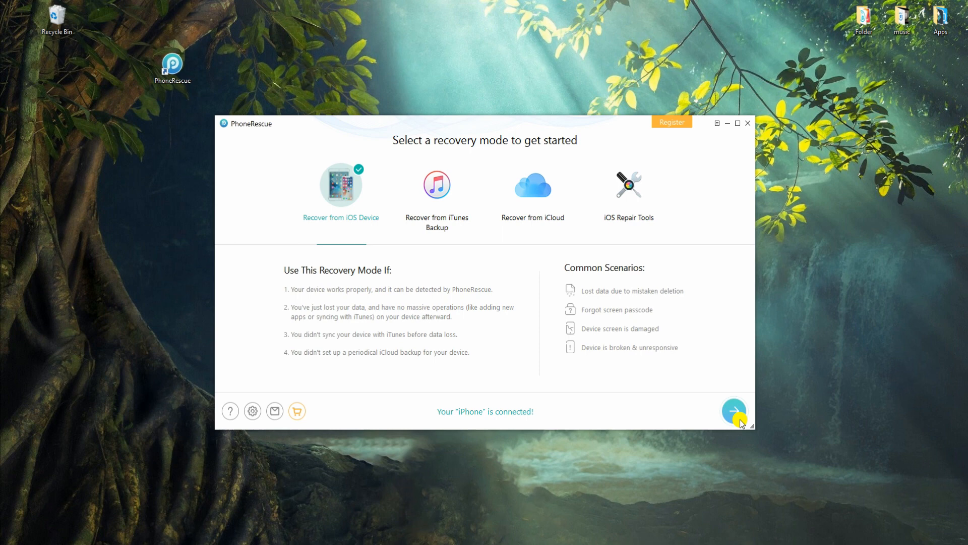
Continue with Recover from iOS Device to reach the data type selection.
click(734, 412)
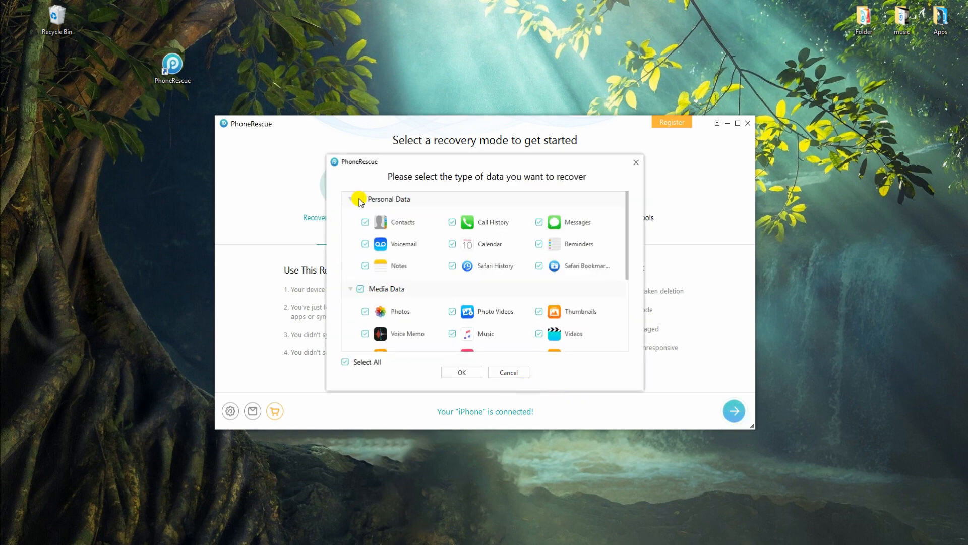
Uncheck all data categories and select only Messages for scanning.
click(360, 199)
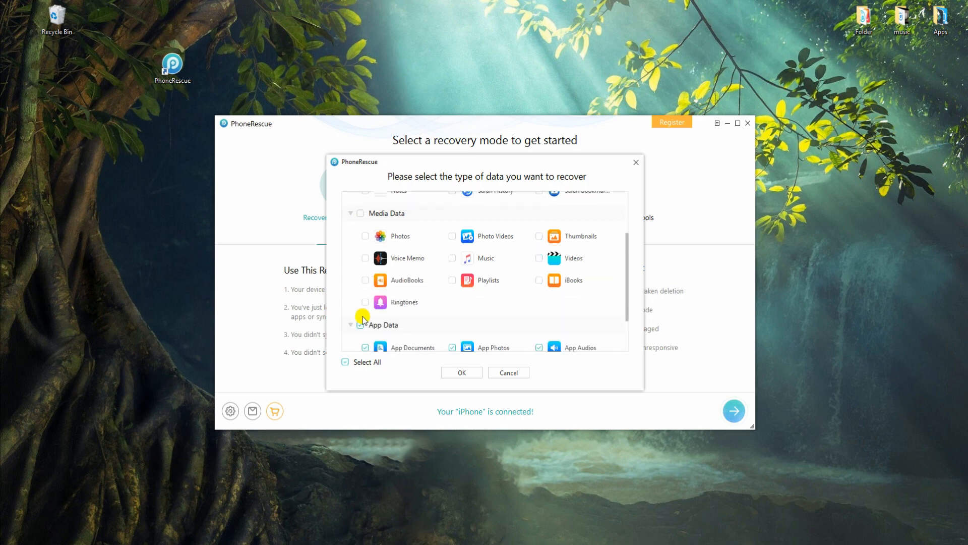
scroll(up, 3)
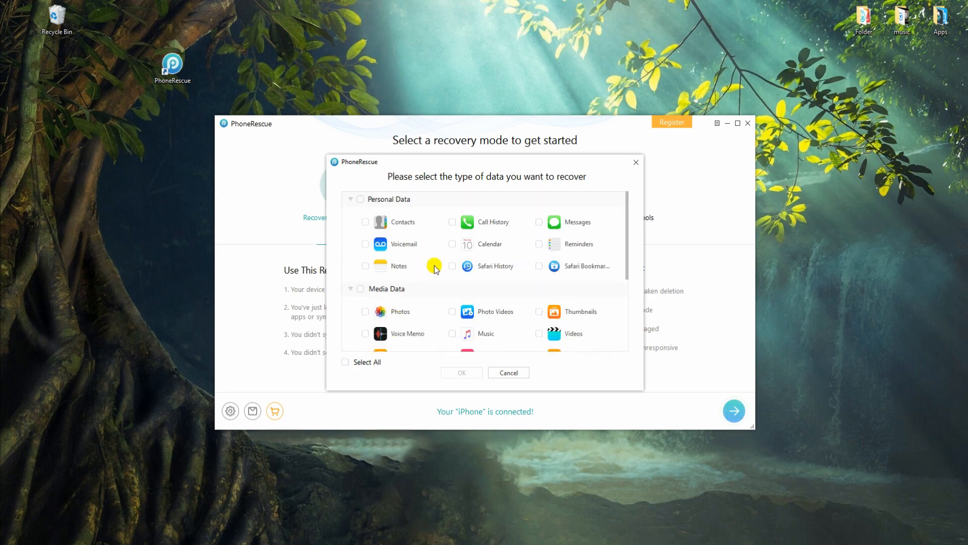
click(460, 372)
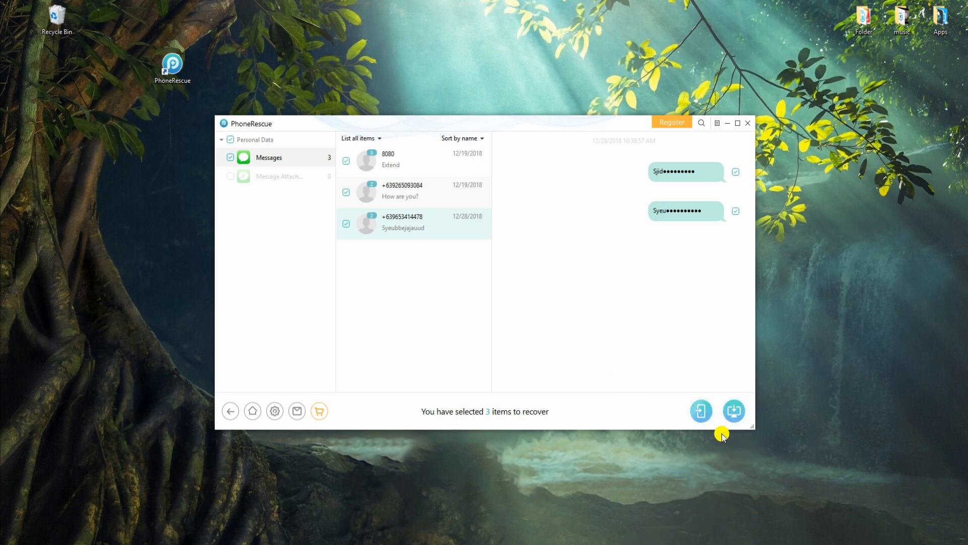
mouse_move(661, 295)
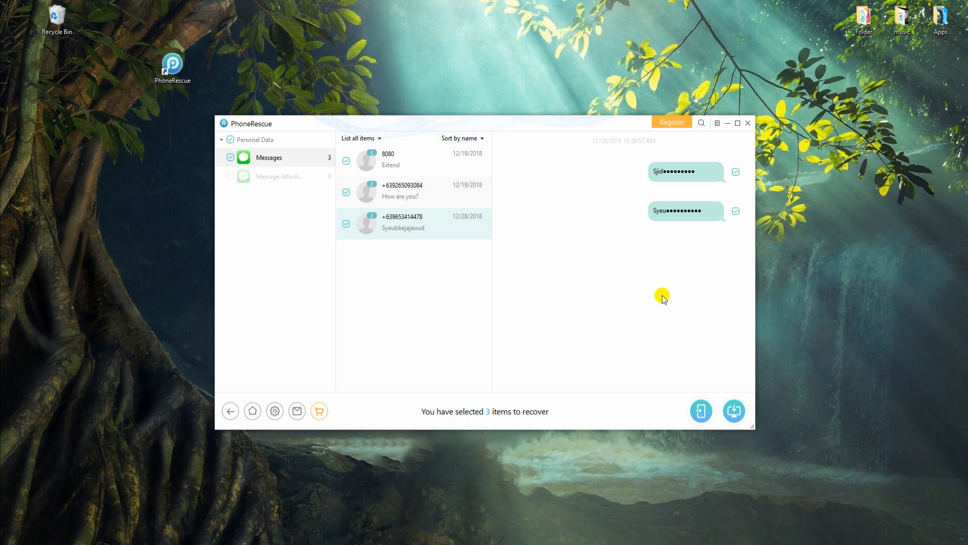
Attempt recovering the three message threads, dismiss the license prompt, and return to the start screen.
click(701, 411)
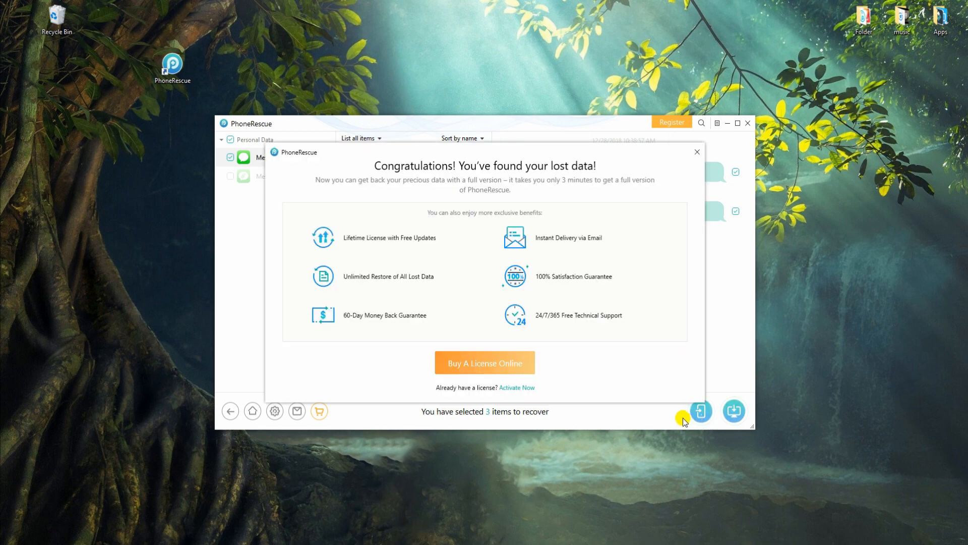
click(697, 152)
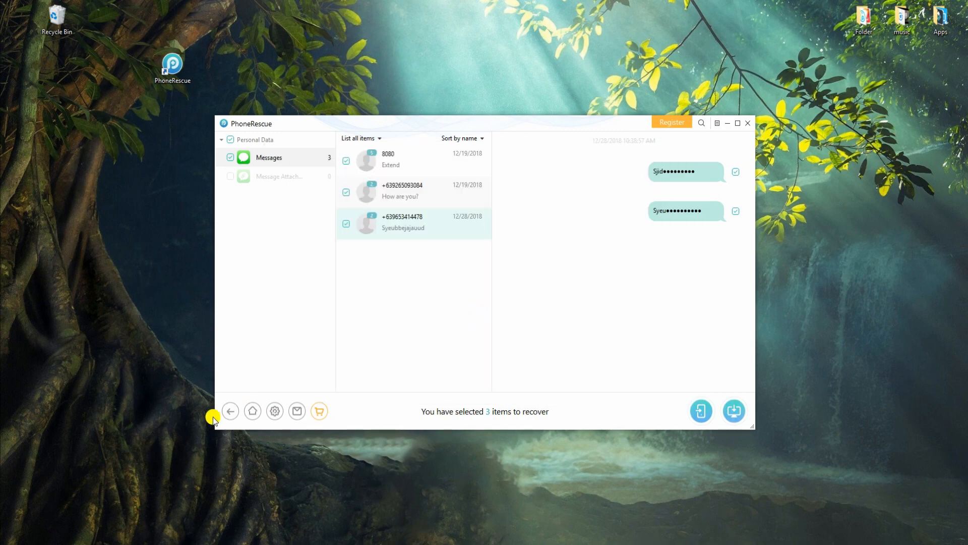
click(252, 411)
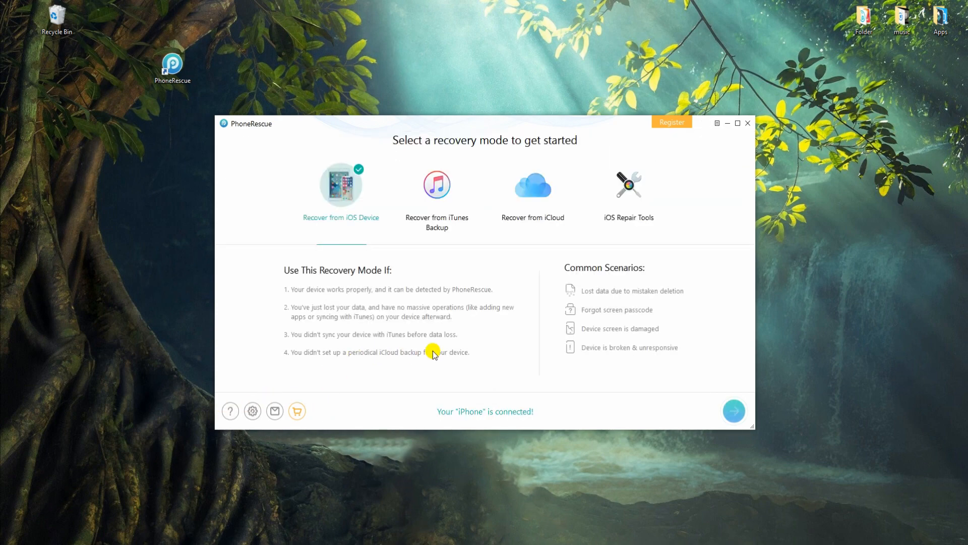